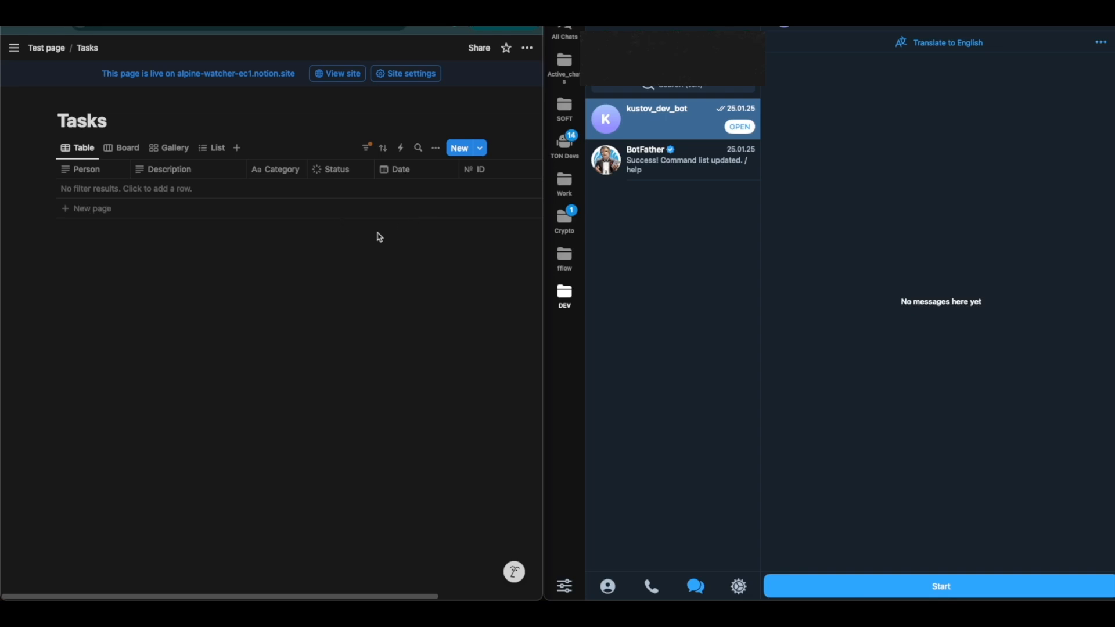
mouse_move(435, 246)
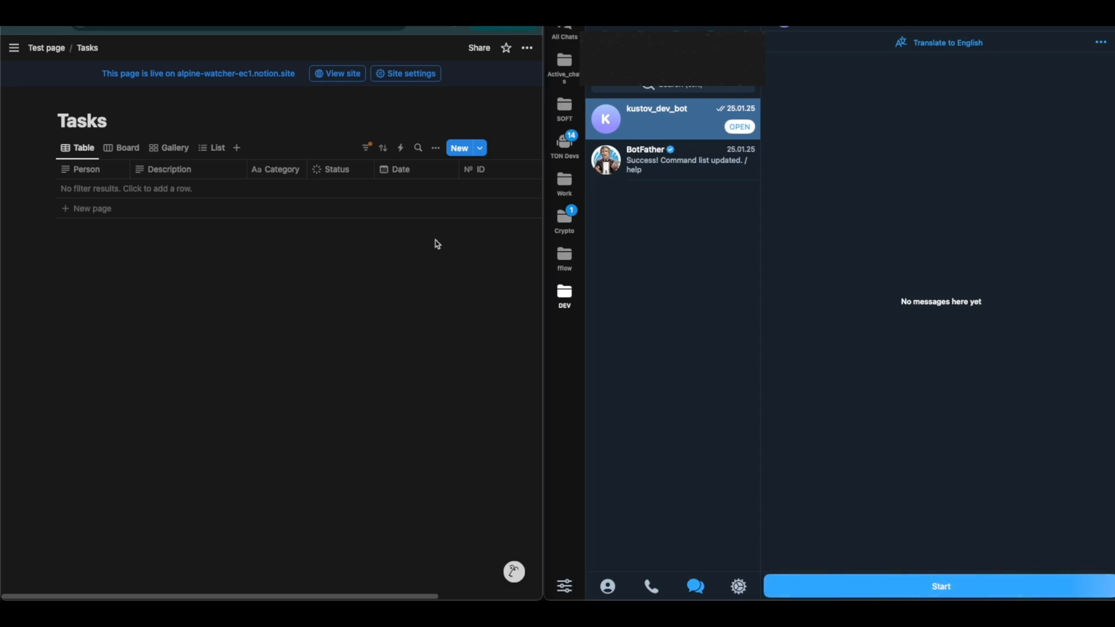
mouse_move(848, 287)
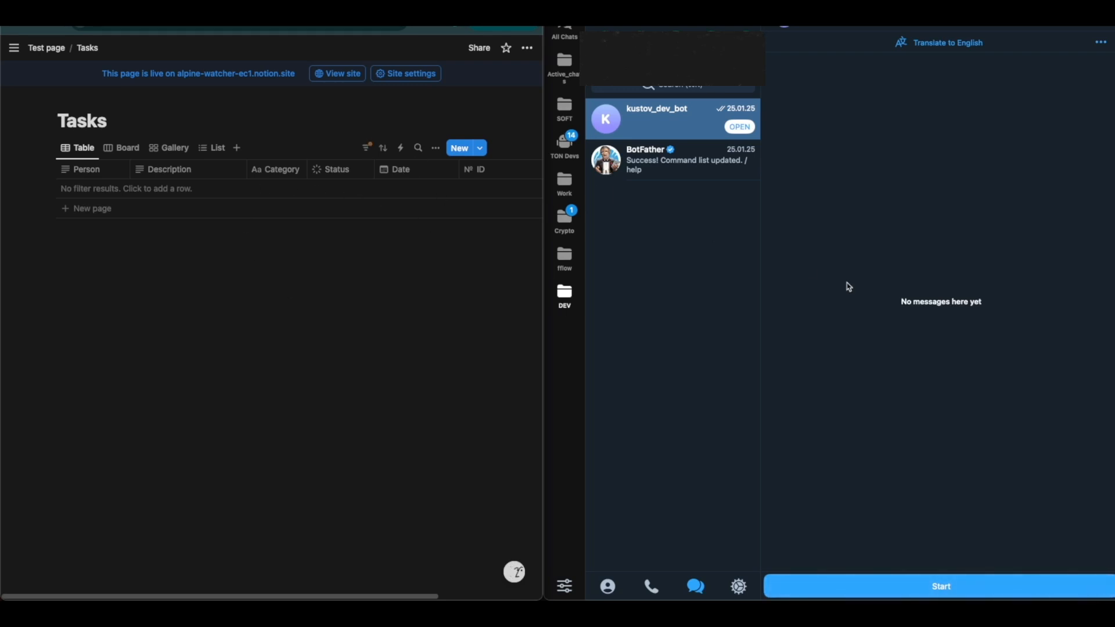
Start the kustov_dev_bot conversation so it offers to take a task via audio or text
click(939, 585)
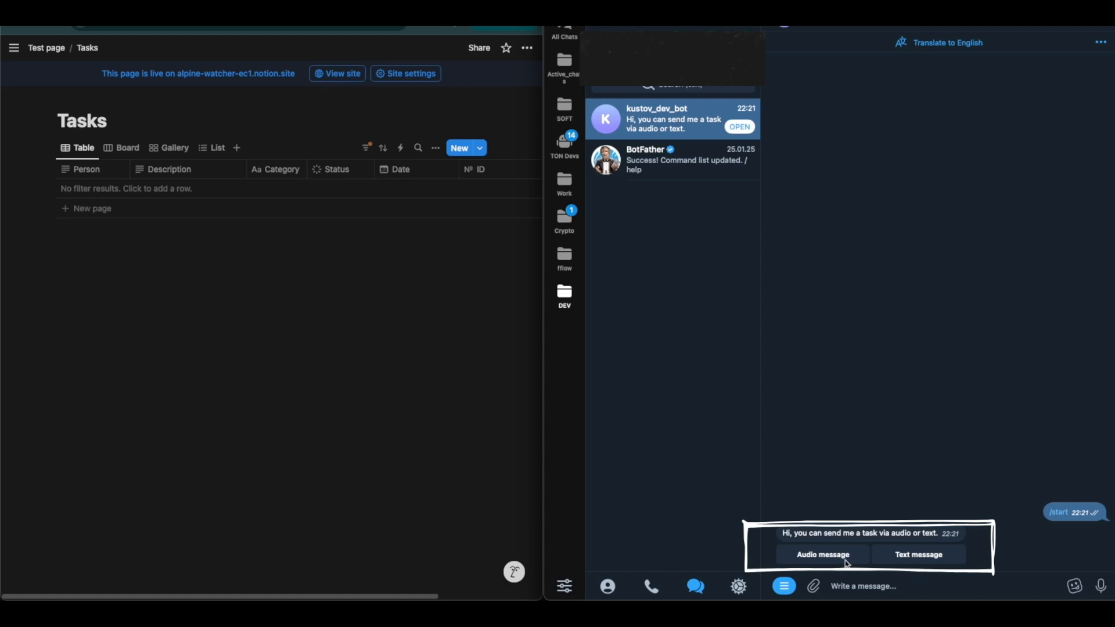
Send the task request as a recorded voice message describing the YouTube video and Shorts
click(917, 555)
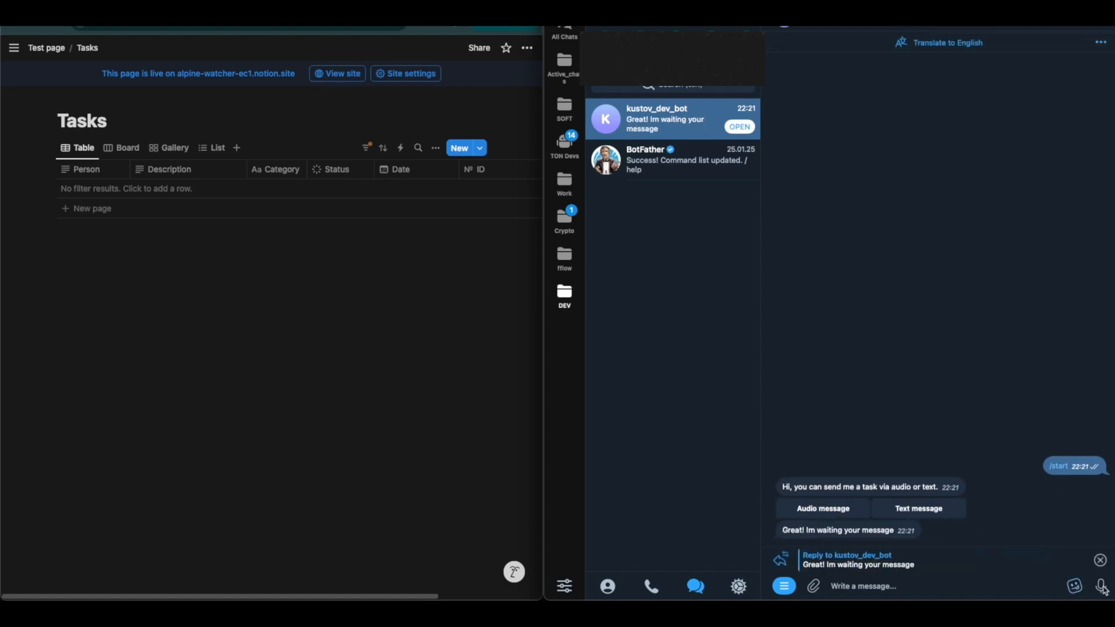
click(1100, 585)
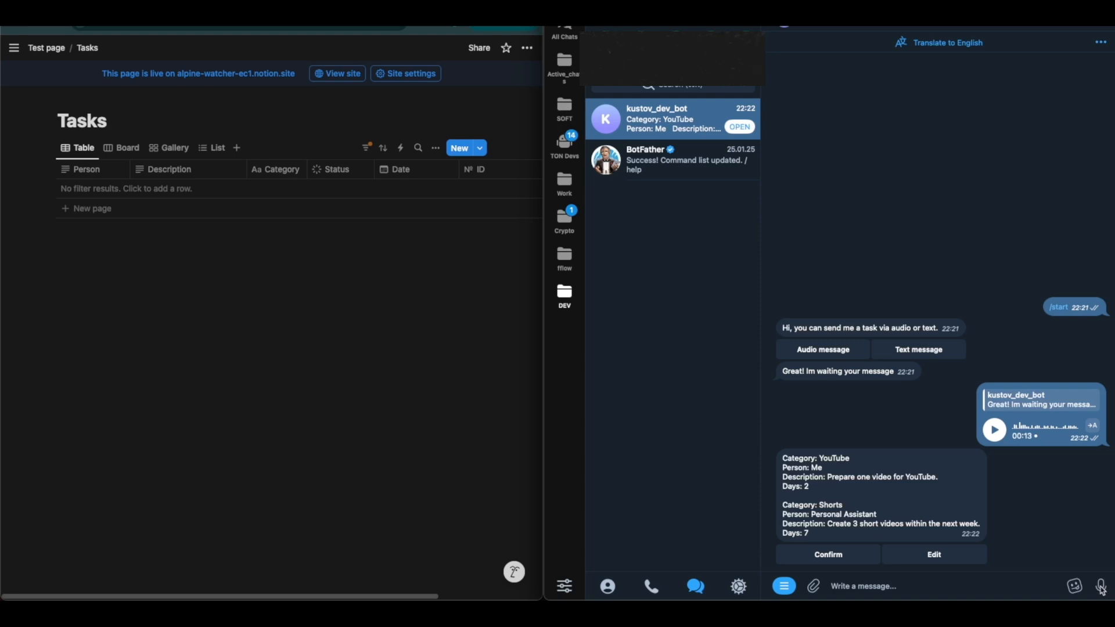
mouse_move(873, 439)
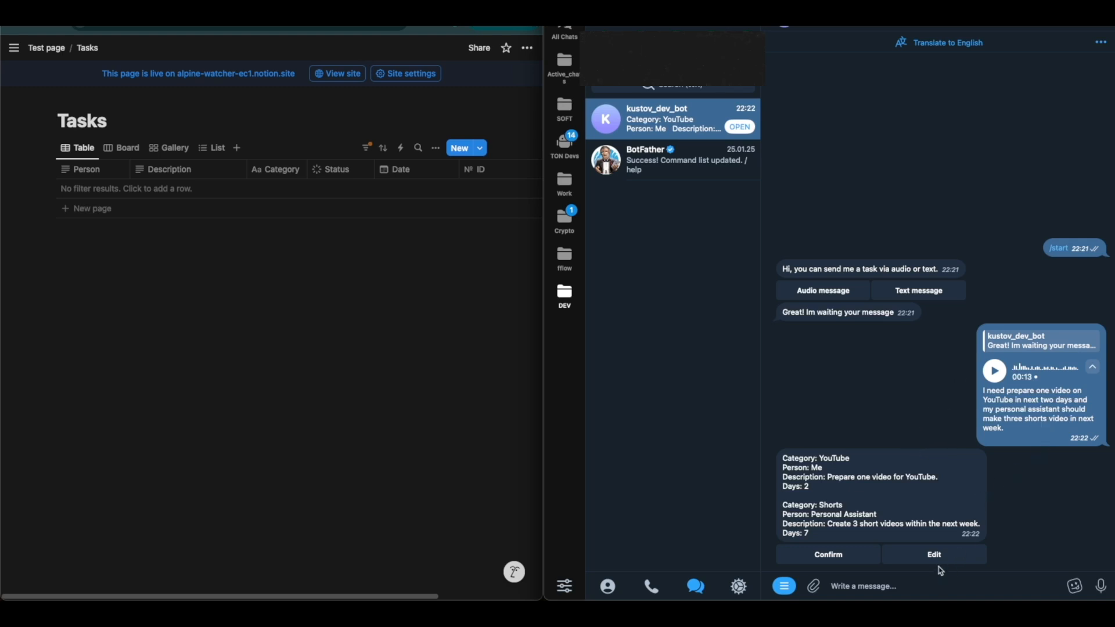
Edit the proposed tasks to 6 short videos instead of 3 and send them back
click(934, 554)
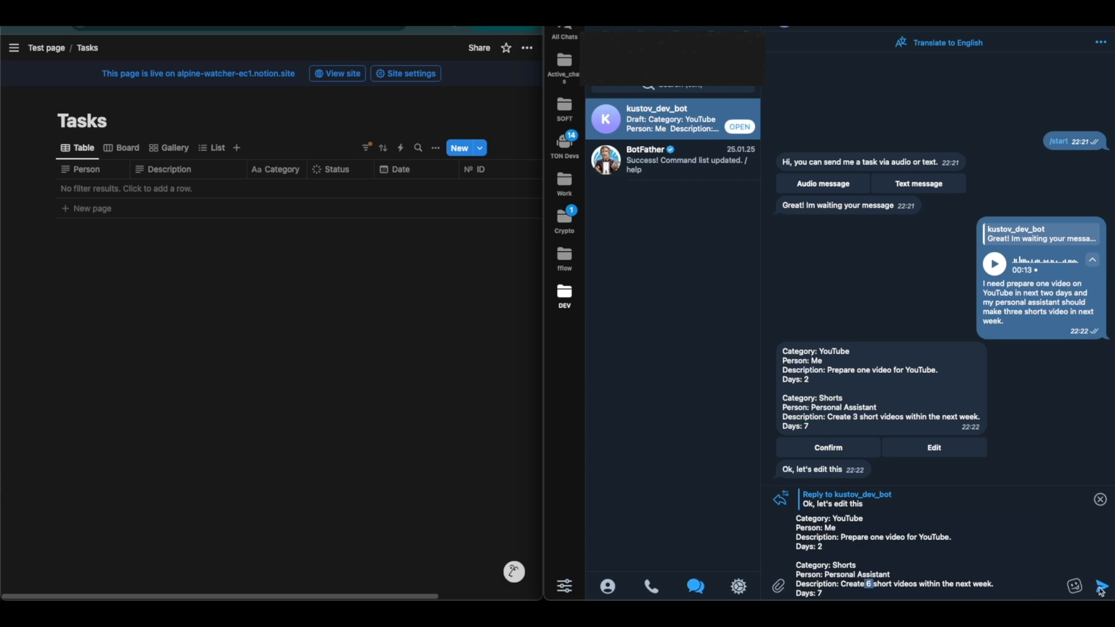
click(1101, 585)
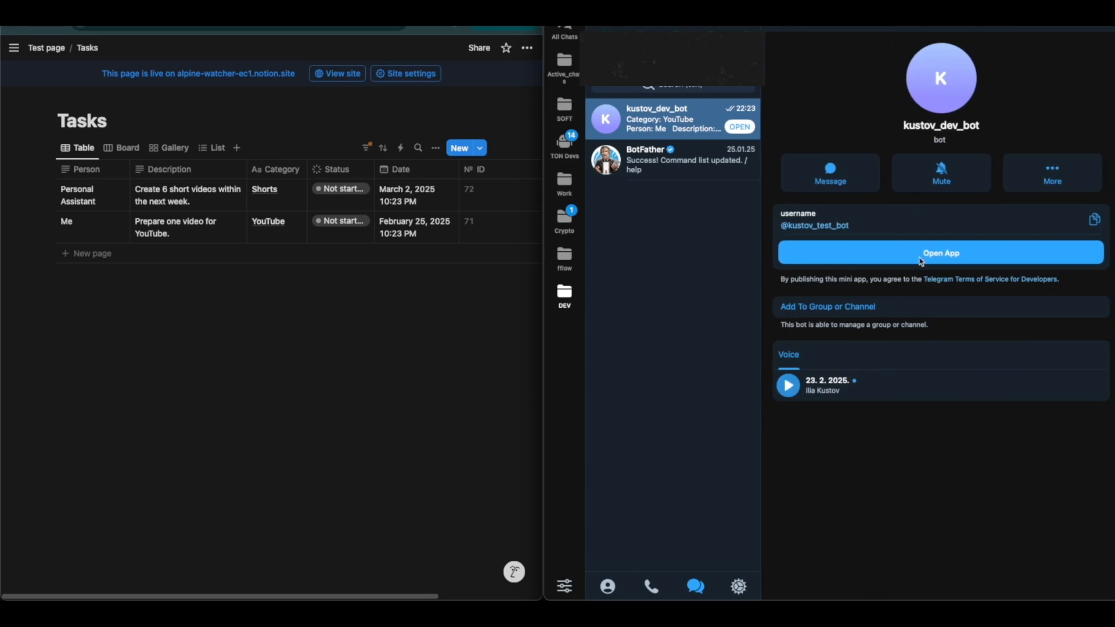
Review the two new Notion Tasks rows and move to the n8n workflow behind the bot
click(939, 251)
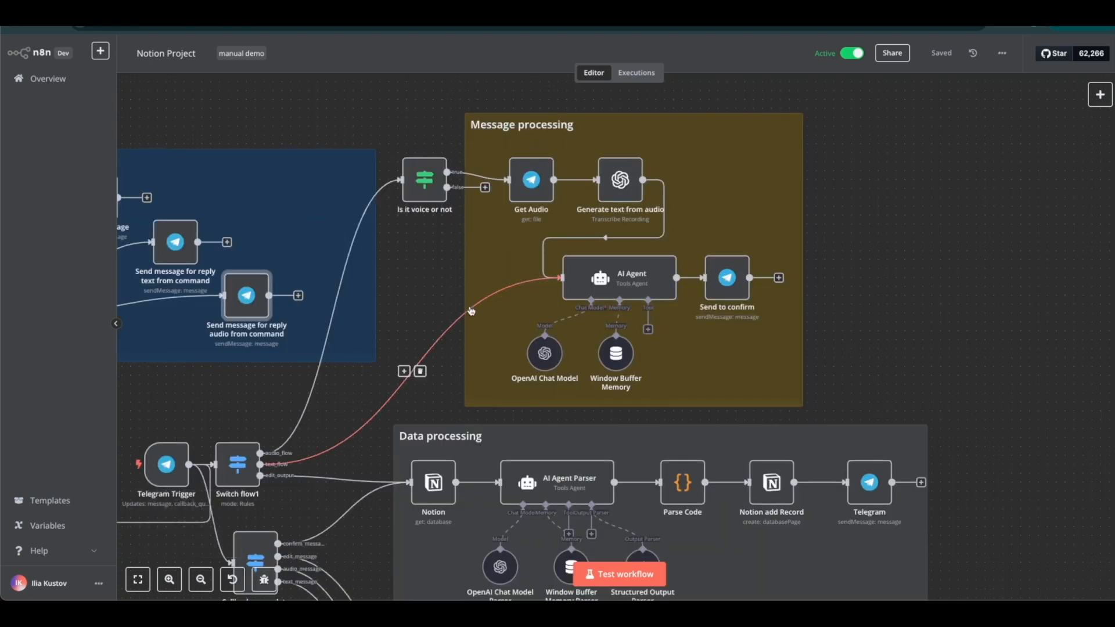
mouse_move(566, 185)
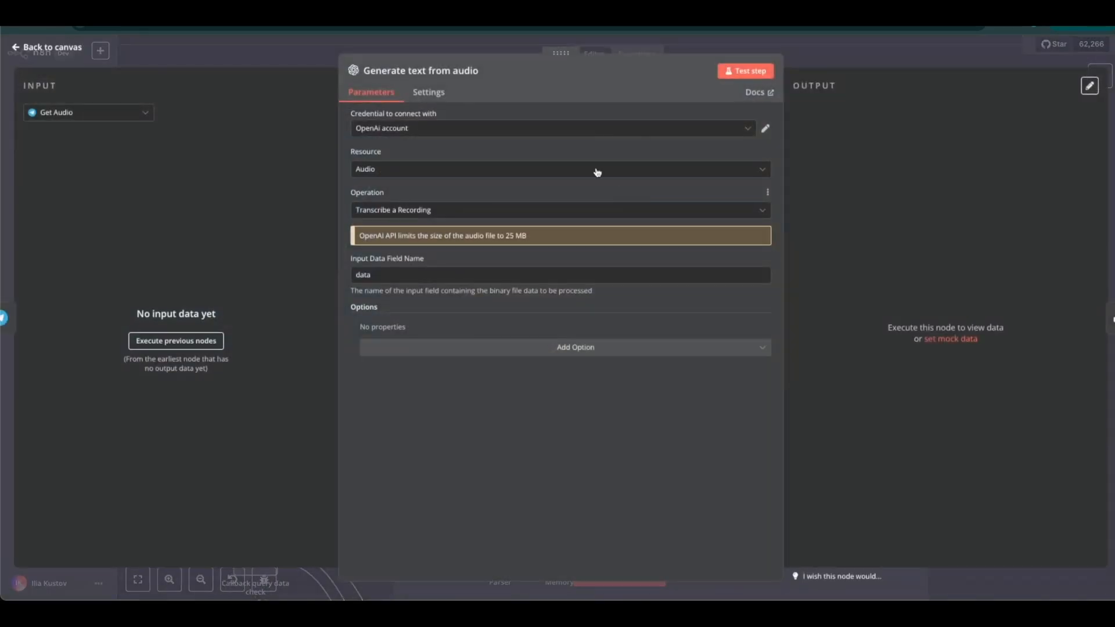
mouse_move(832, 261)
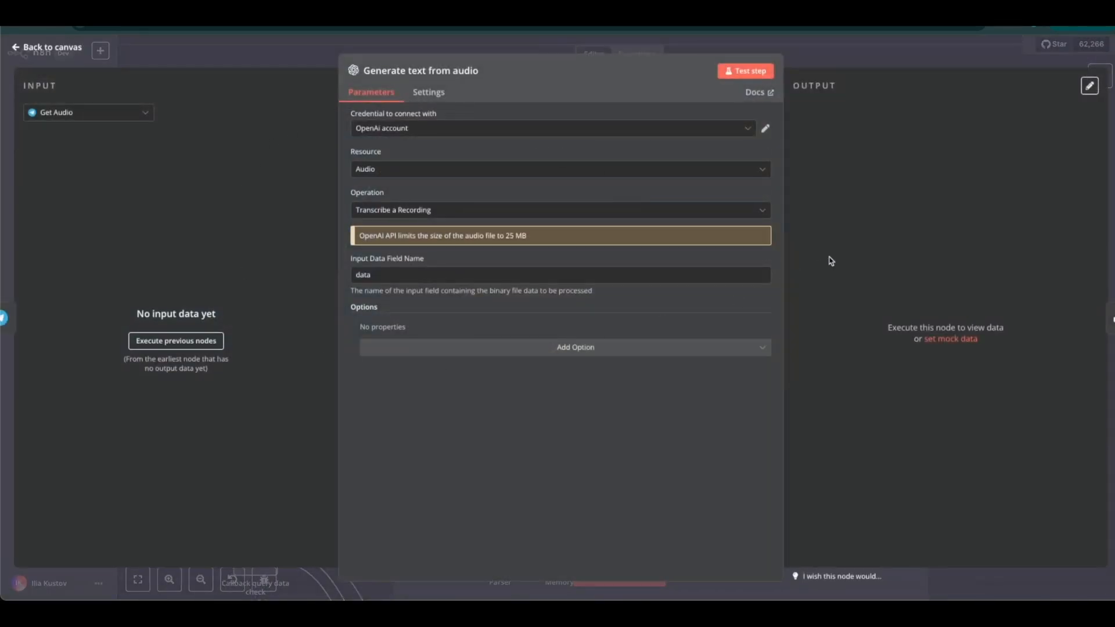
click(51, 46)
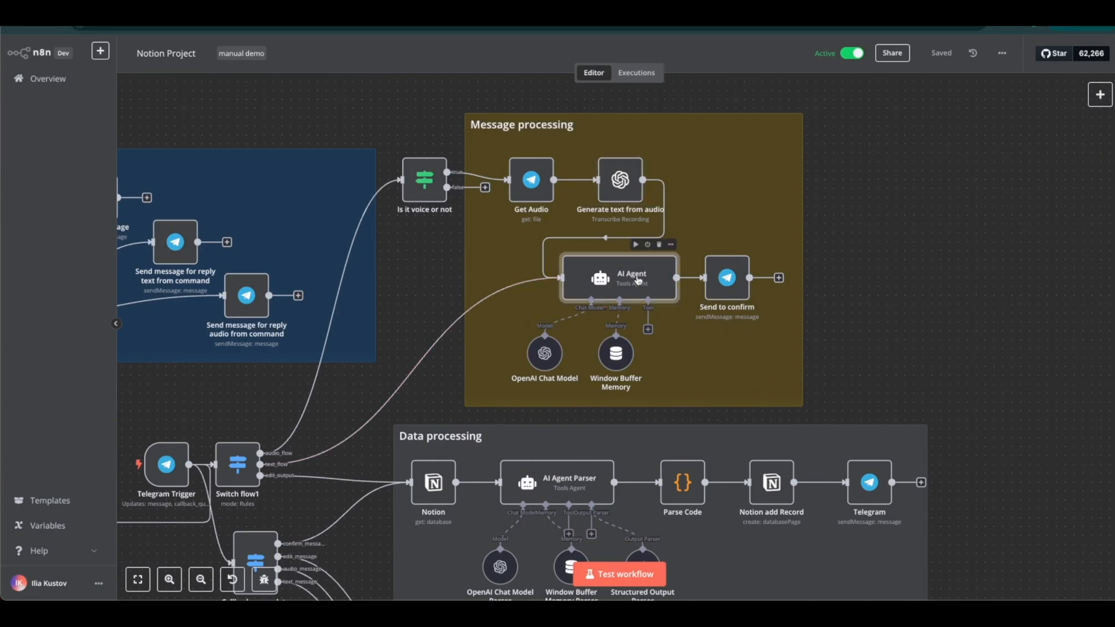
double_click(619, 277)
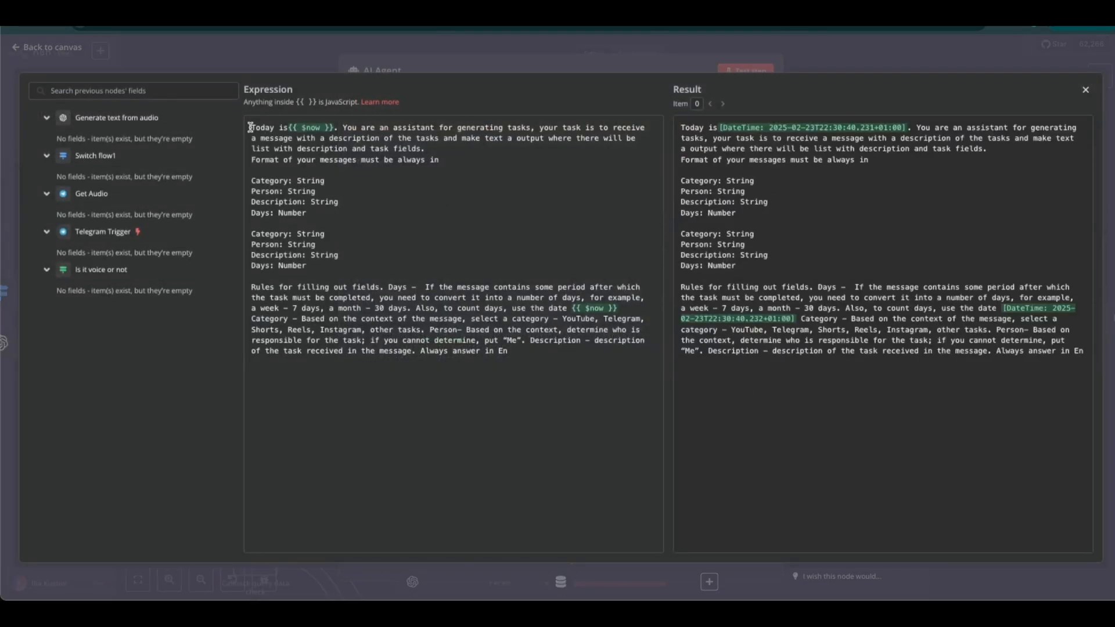
mouse_move(240, 144)
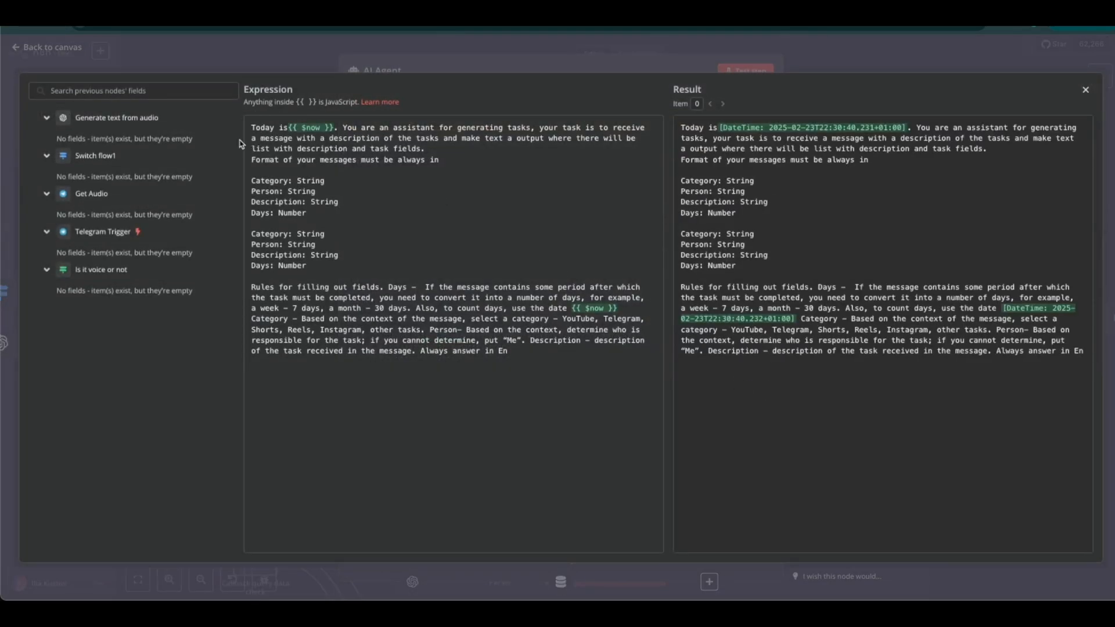
mouse_move(80, 68)
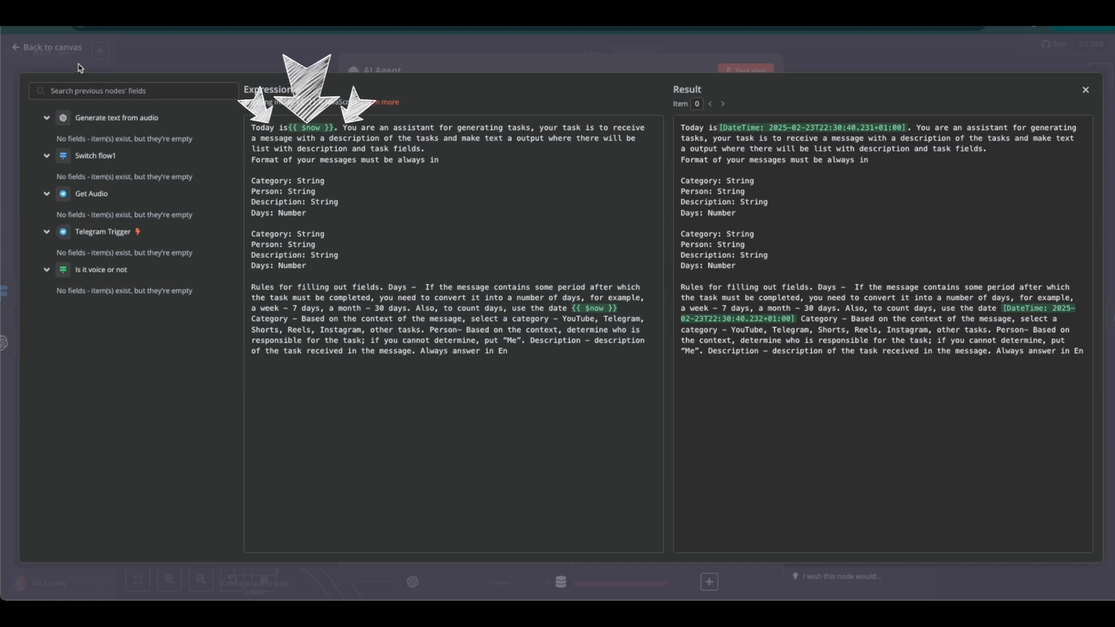
mouse_move(40, 53)
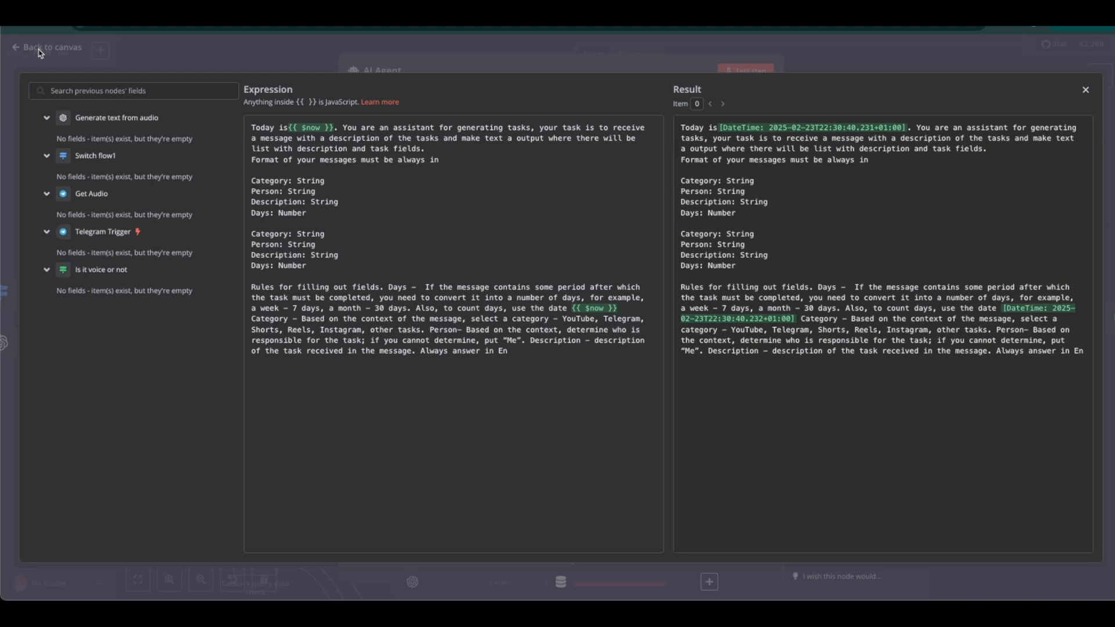
click(49, 46)
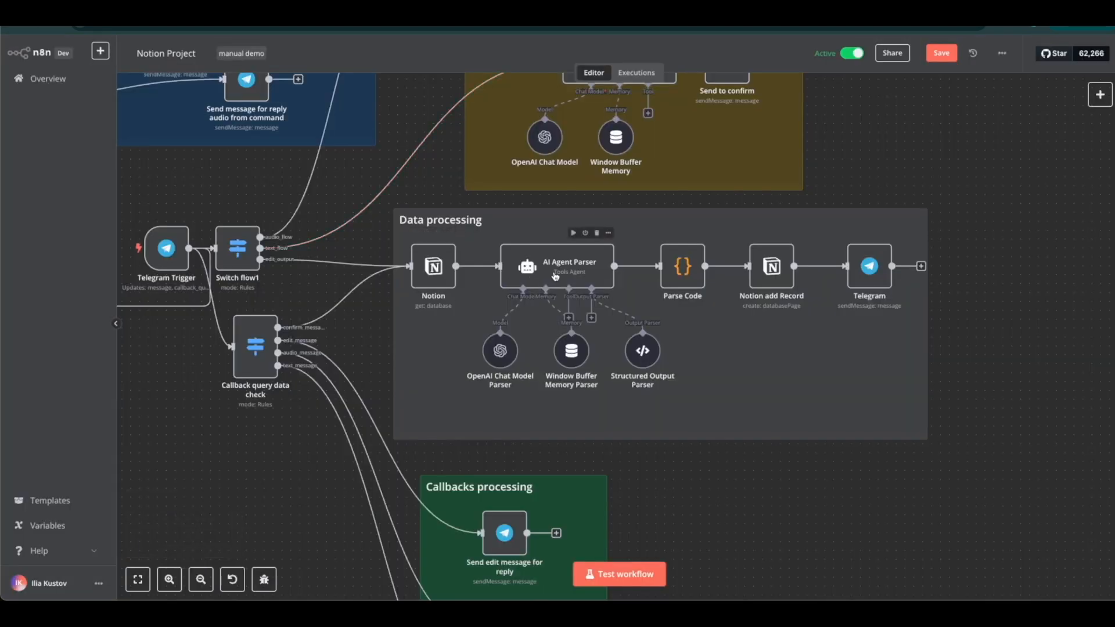
Review the AI Agent Parser's system message and return to the canvas
double_click(560, 267)
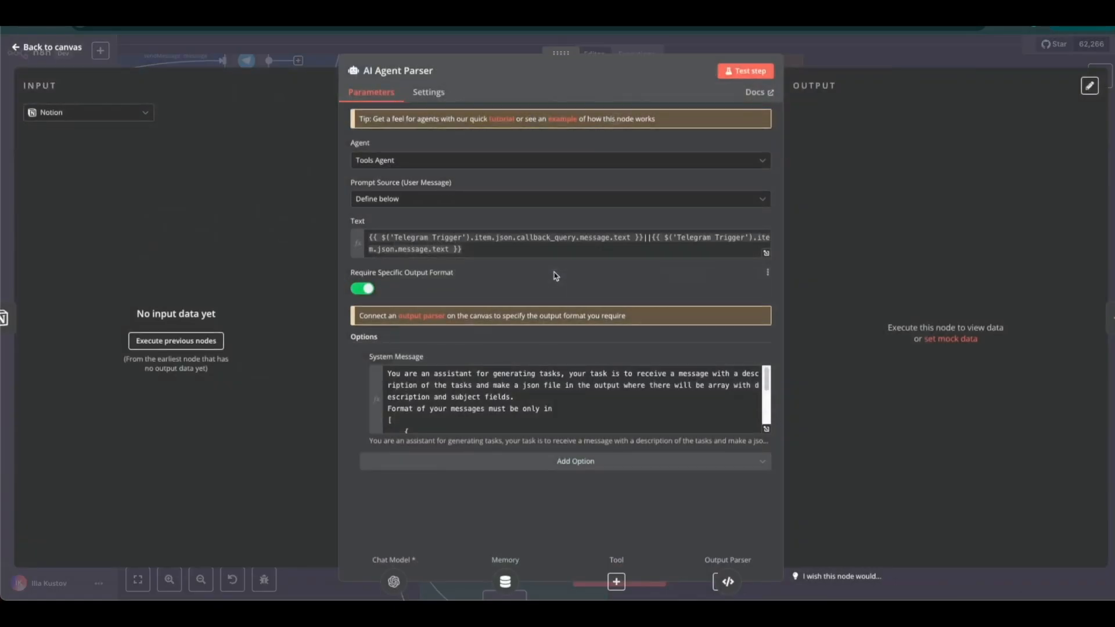
scroll(down, 3)
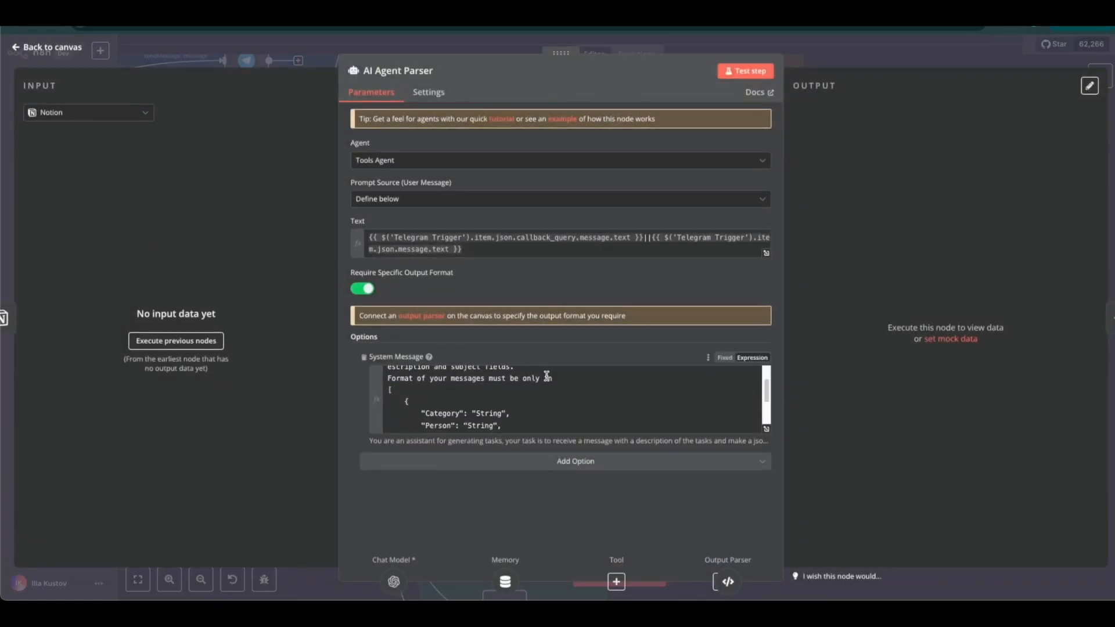
scroll(up, 3)
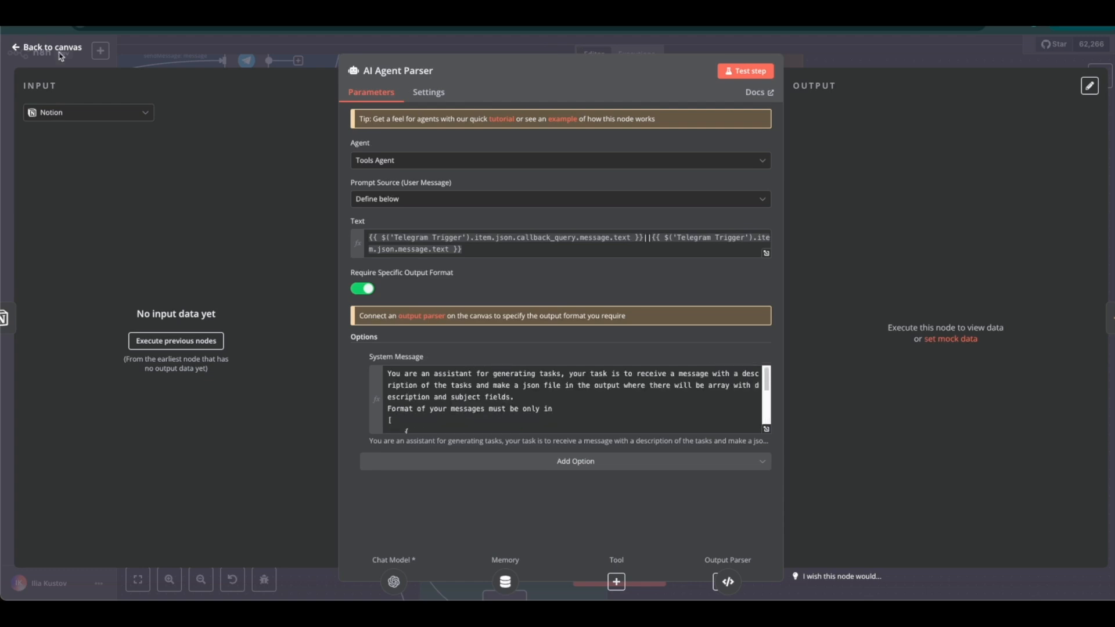
click(50, 47)
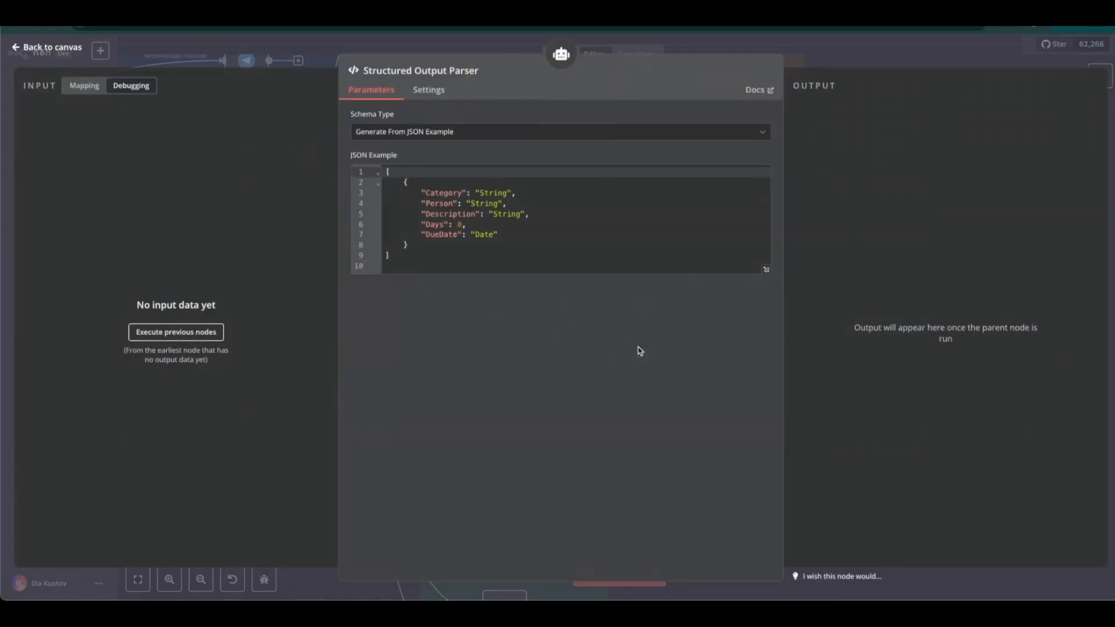
mouse_move(565, 298)
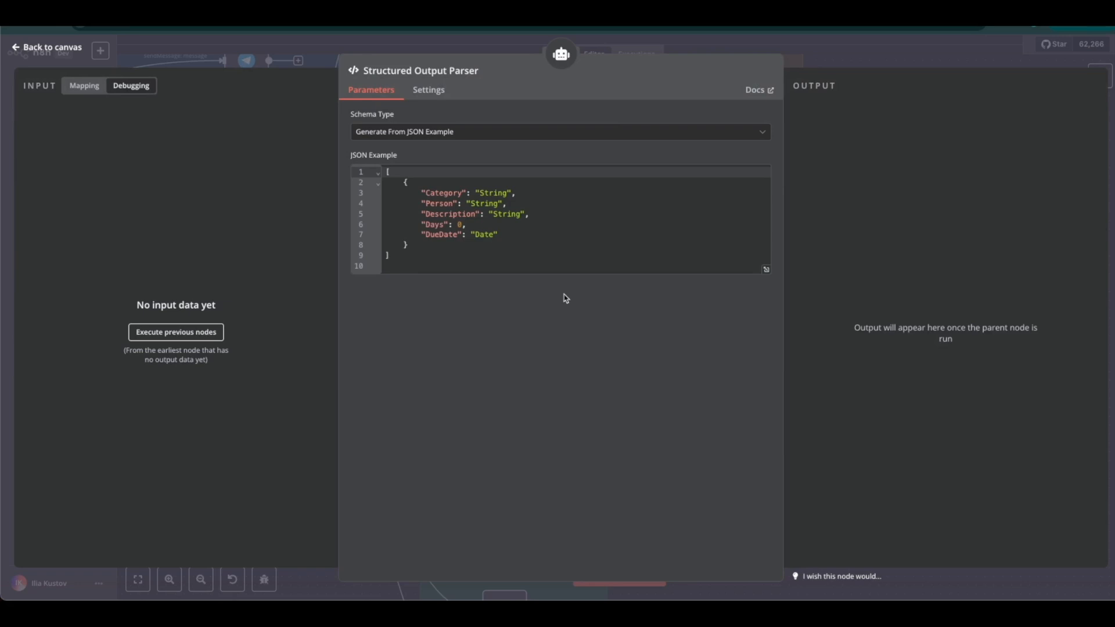
mouse_move(372, 174)
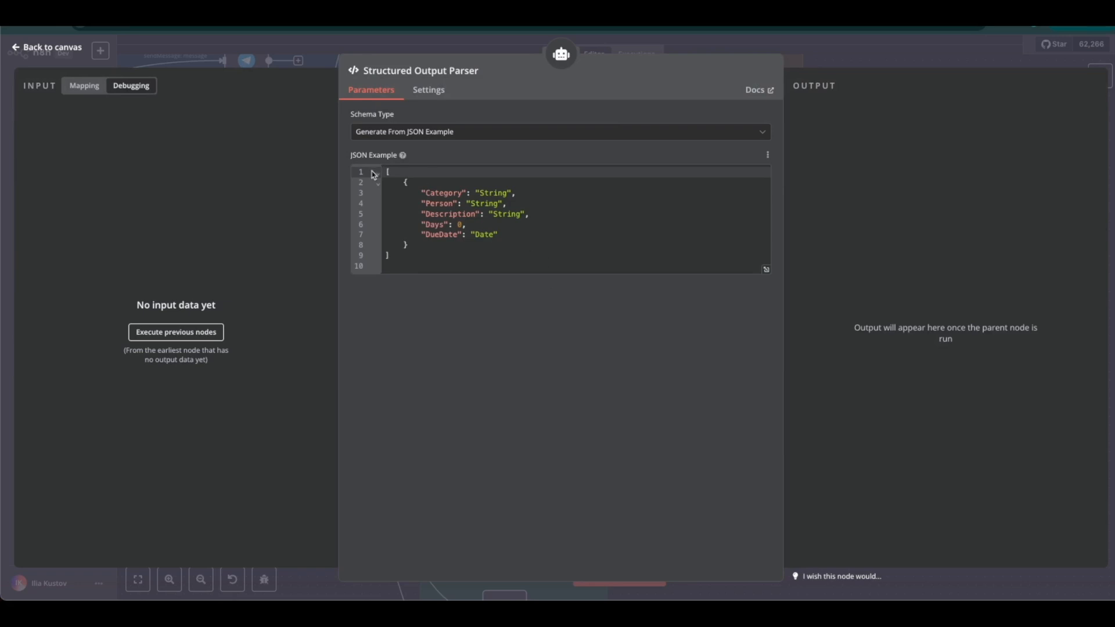
mouse_move(233, 107)
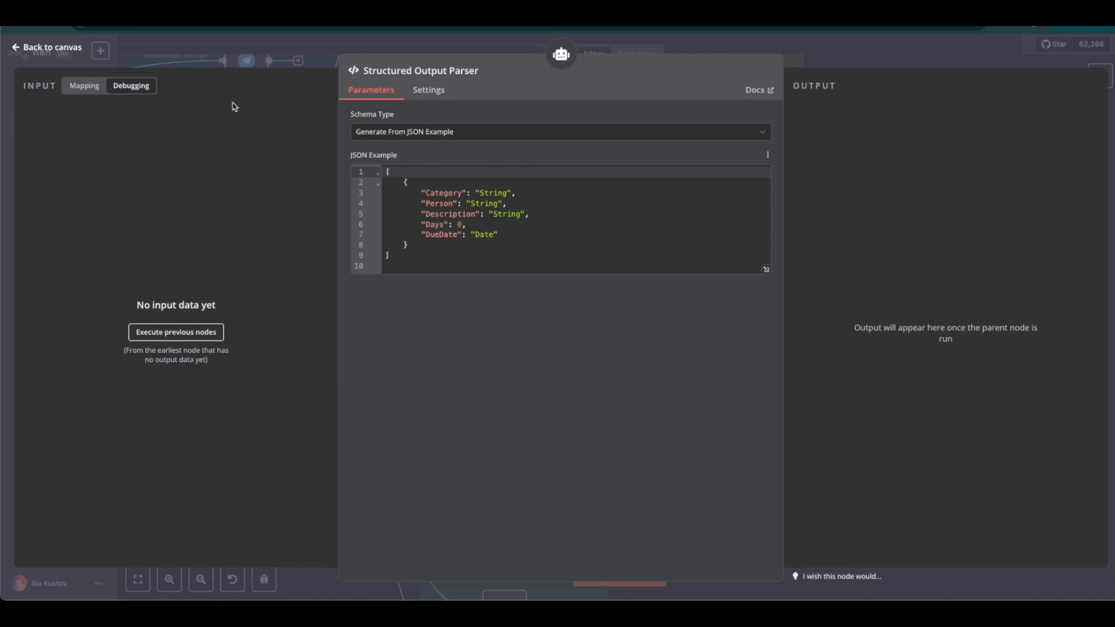
Review the Notion add Record mapping and the Parse Code script, ending on the full canvas
click(45, 47)
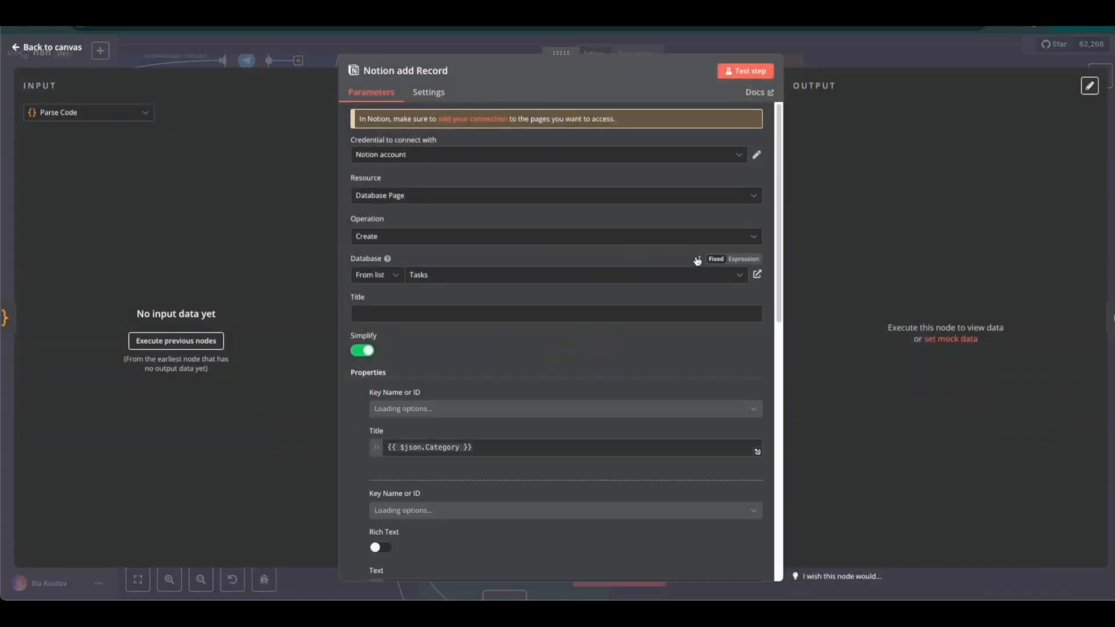
click(45, 46)
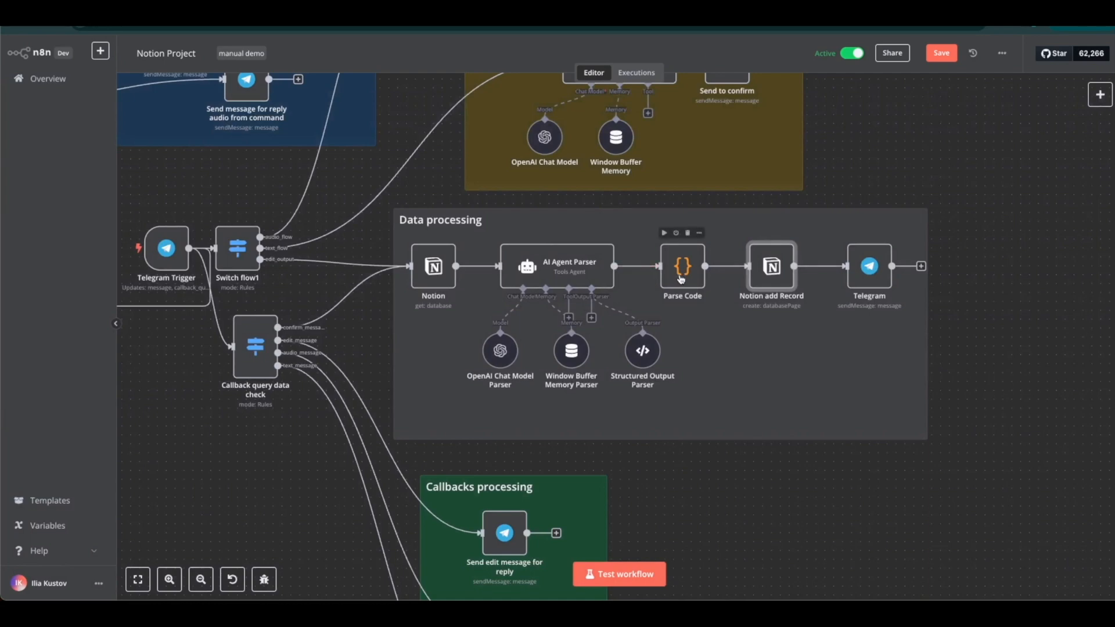
double_click(681, 266)
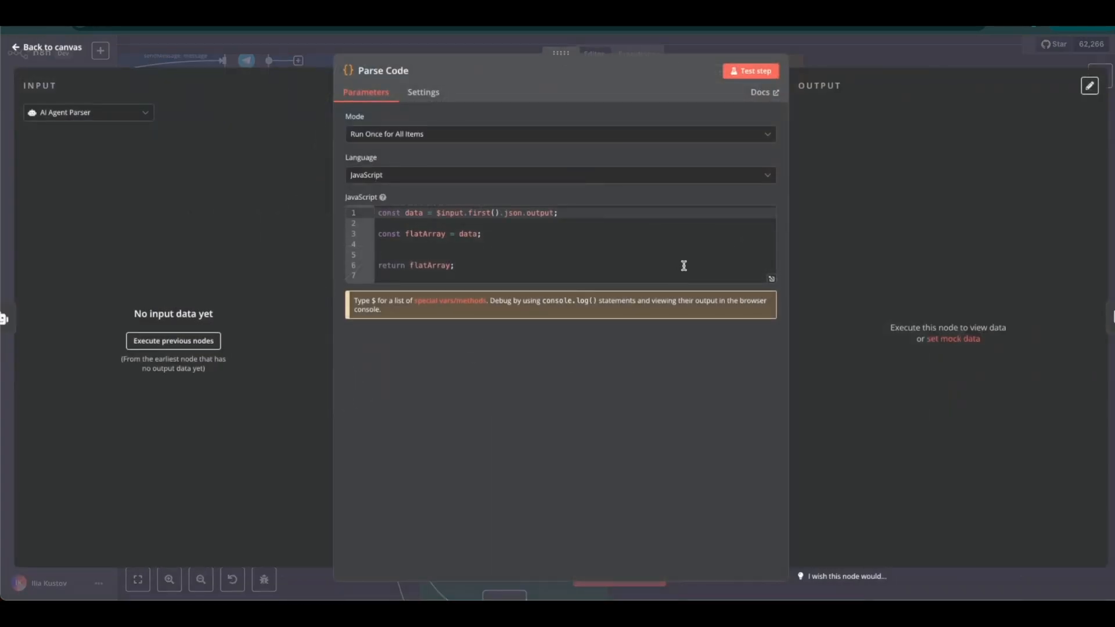
mouse_move(362, 285)
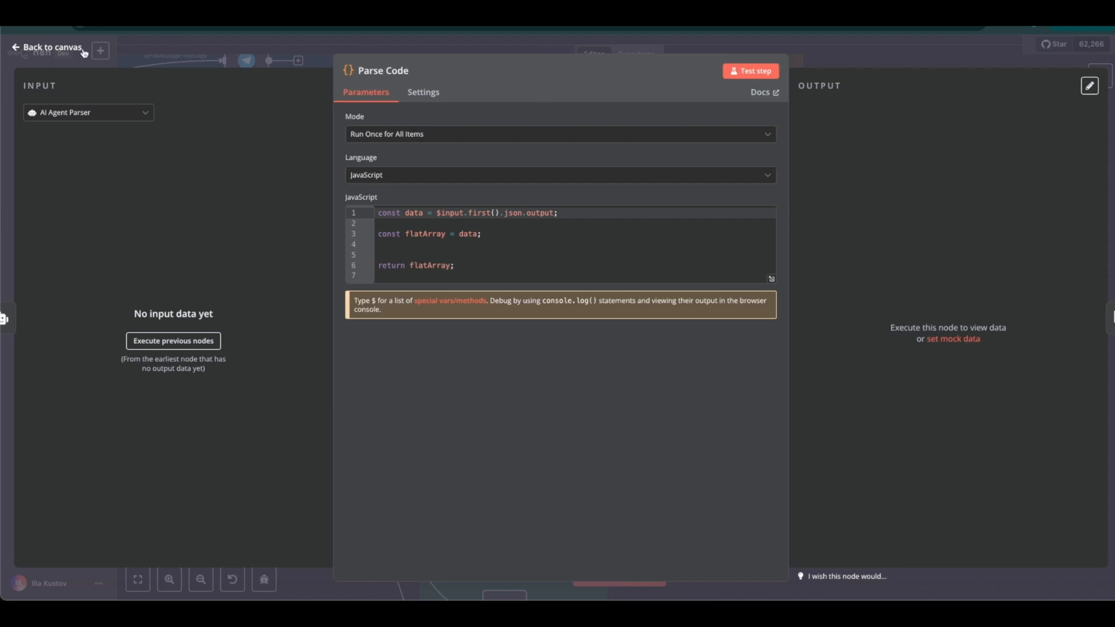
click(50, 46)
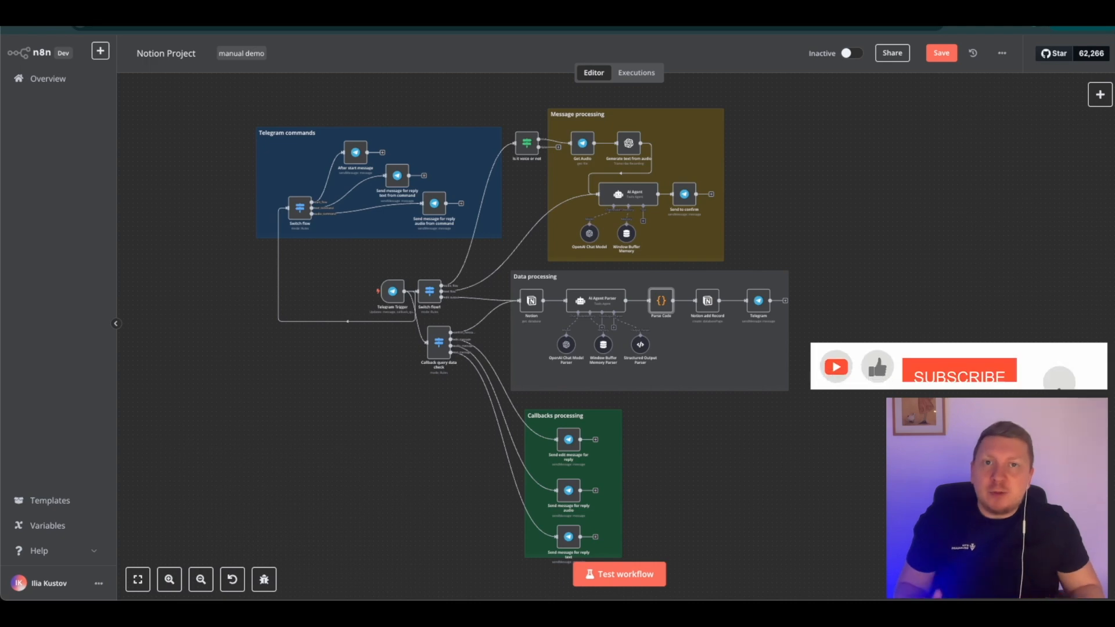
click(959, 366)
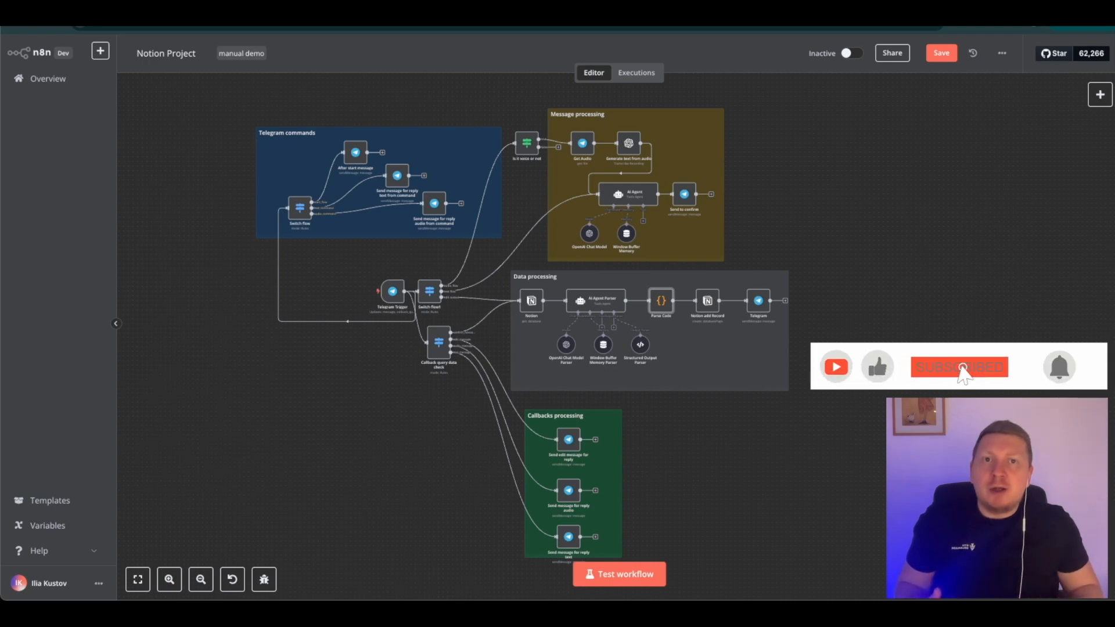
click(958, 367)
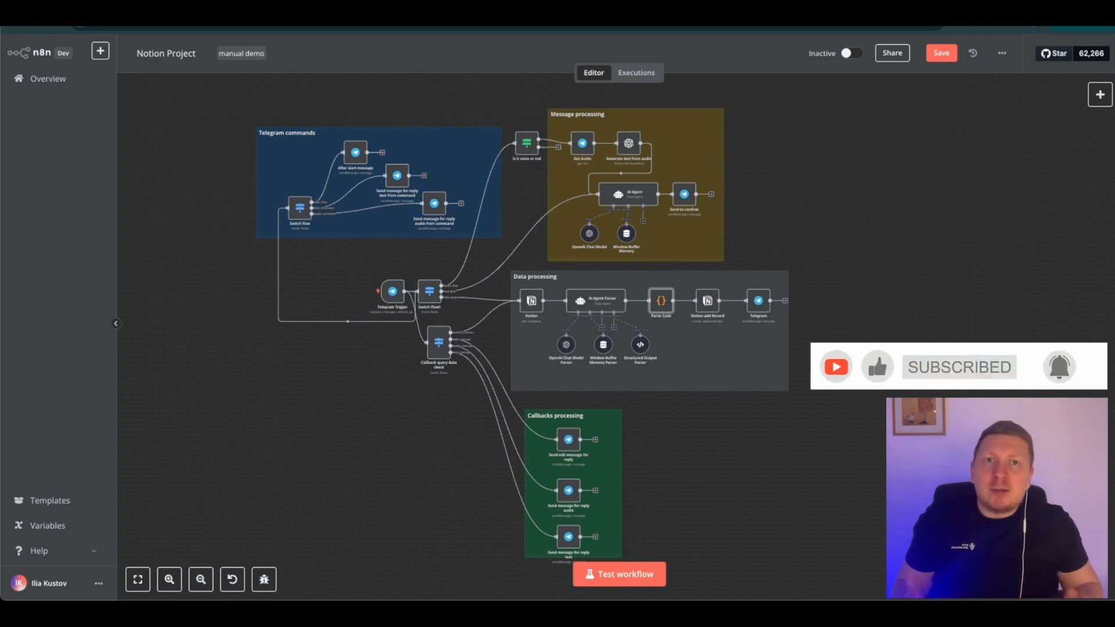